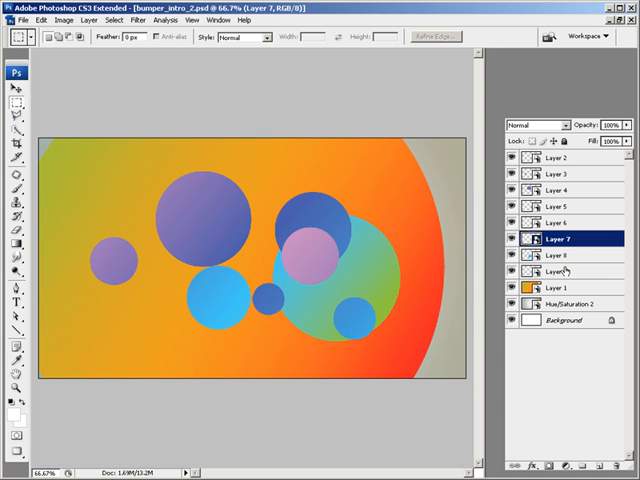
# - Load the bumper intro PSD into a Loader and bring up its layer import options
pyautogui.click(560, 268)
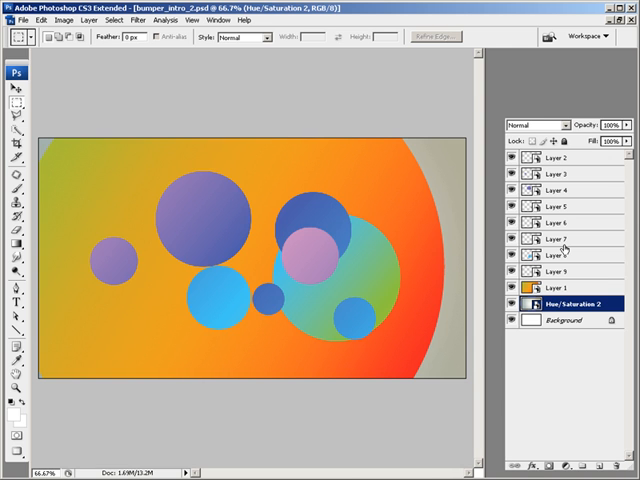
pyautogui.moveTo(558, 240)
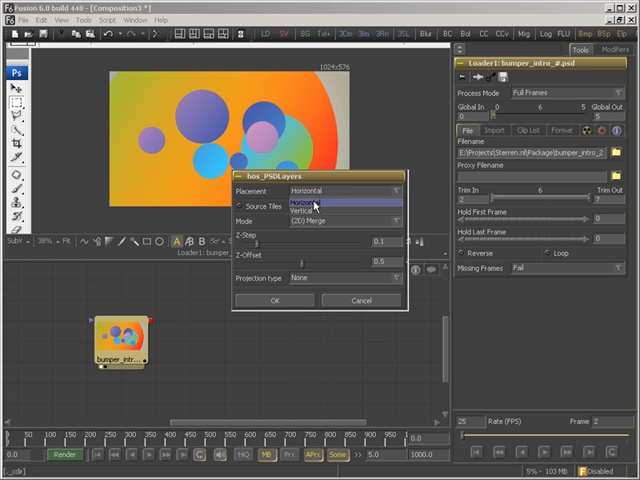
# - Enable Source Tiles, set layer placement to Vertical and choose the layer import mode
pyautogui.click(316, 200)
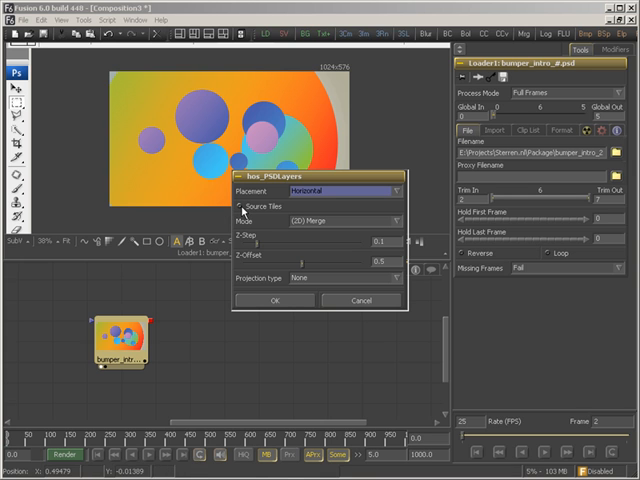
pyautogui.moveTo(170, 320)
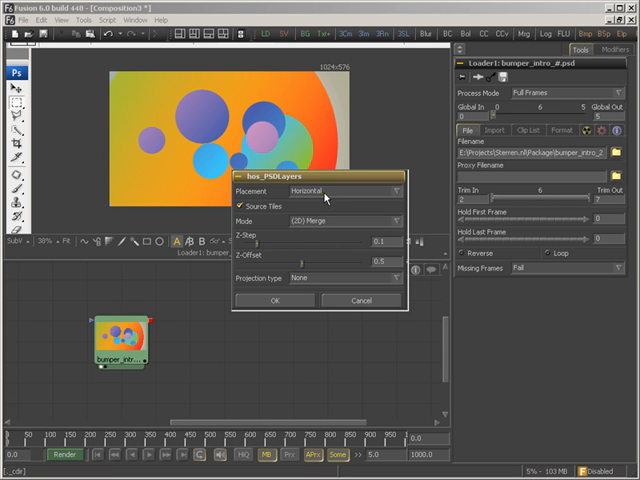
pyautogui.click(340, 190)
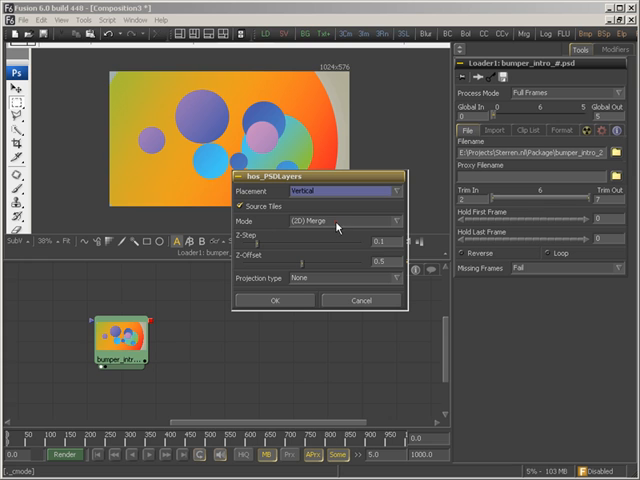
pyautogui.click(340, 220)
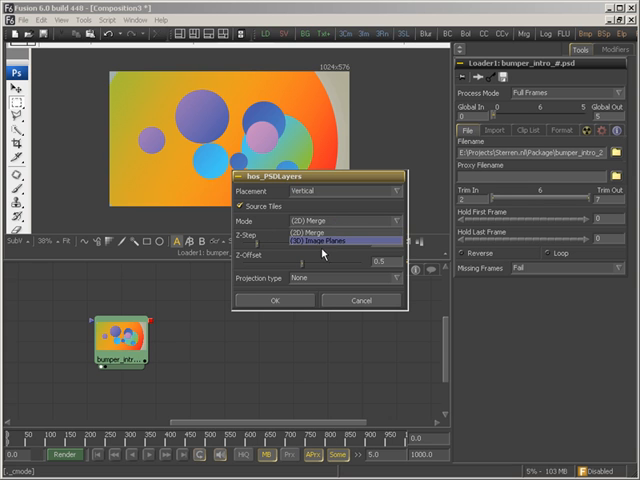
pyautogui.click(316, 220)
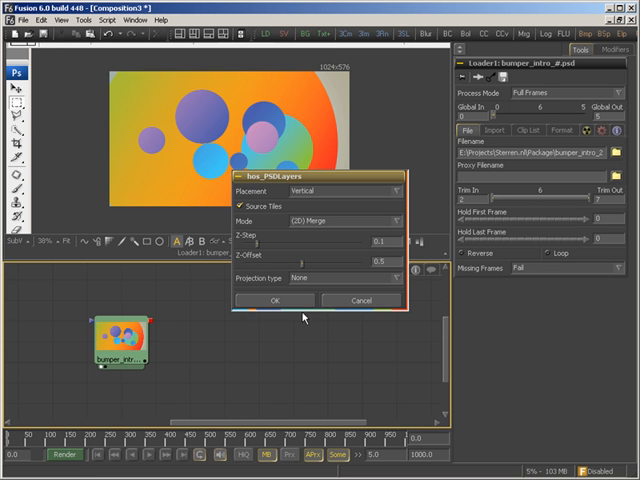
pyautogui.moveTo(200, 332)
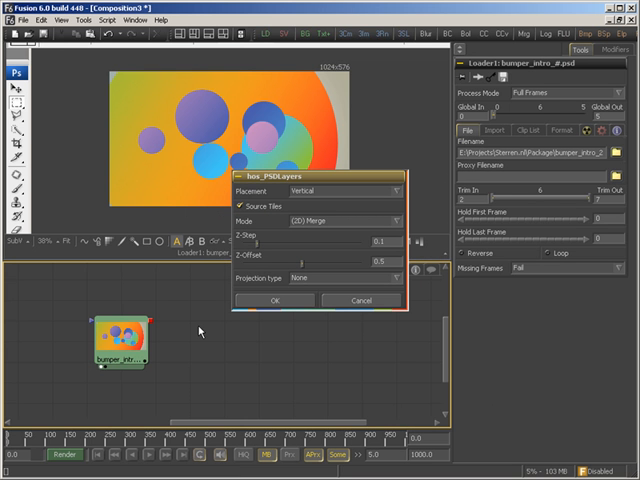
pyautogui.moveTo(276, 300)
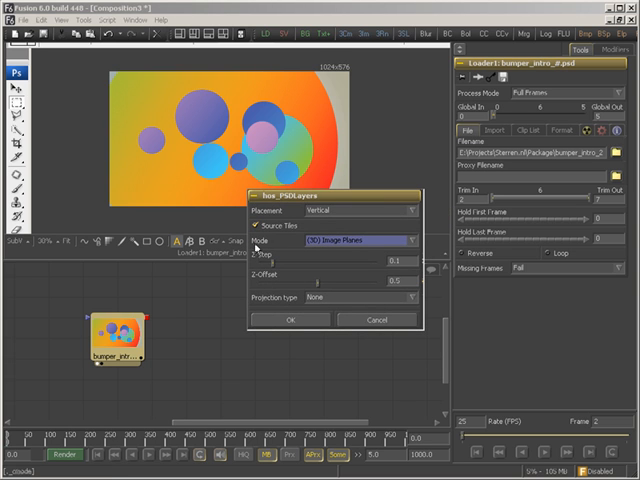
pyautogui.moveTo(328, 296)
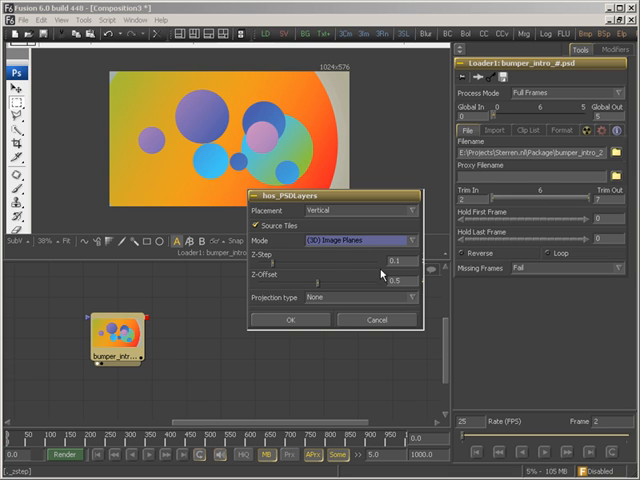
pyautogui.moveTo(332, 296)
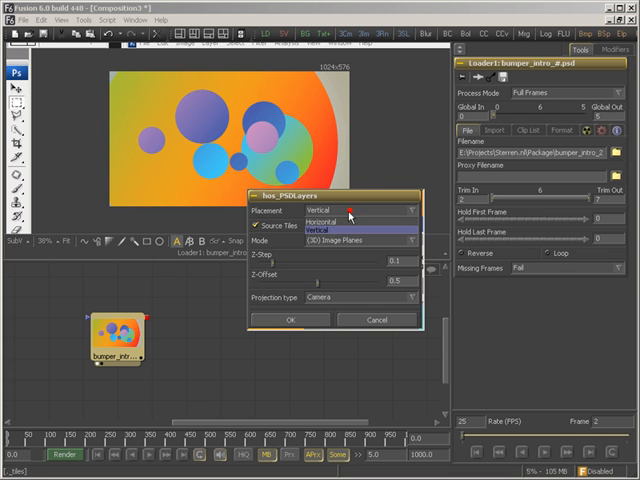
# - Confirm the import so the PSD layers become 3D image planes feeding a Merge3D with a Camera3D
pyautogui.click(290, 320)
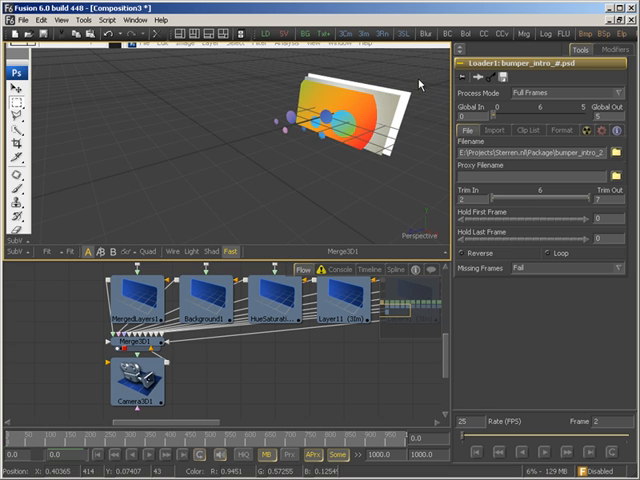
pyautogui.click(128, 304)
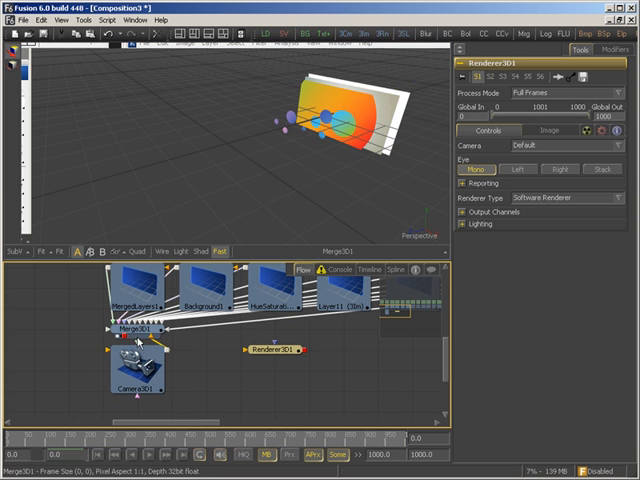
# - Add a Renderer3D node fed by the Merge3D of the image planes and camera
pyautogui.click(270, 350)
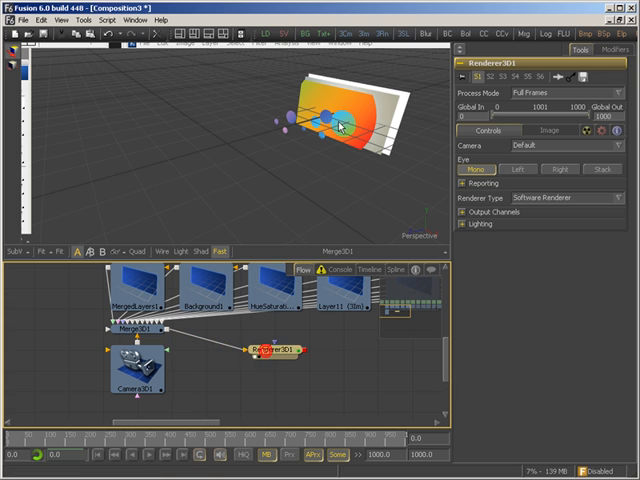